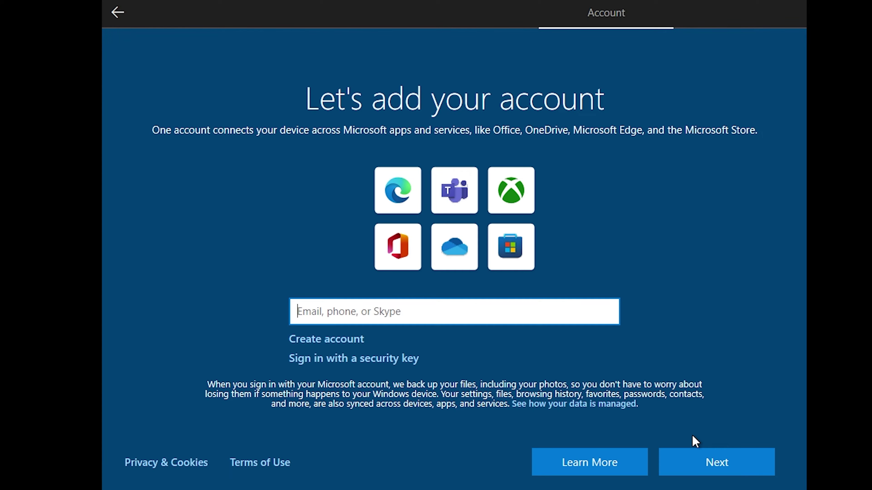
mouse_move(730, 417)
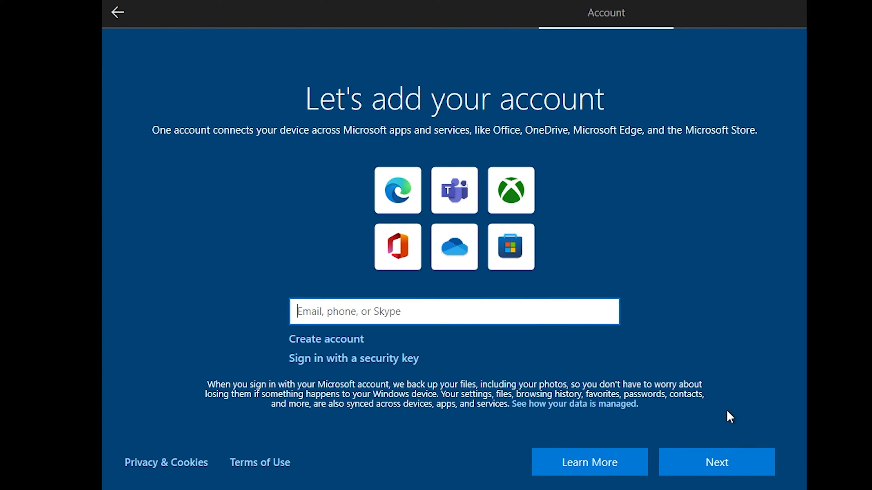
mouse_move(716, 462)
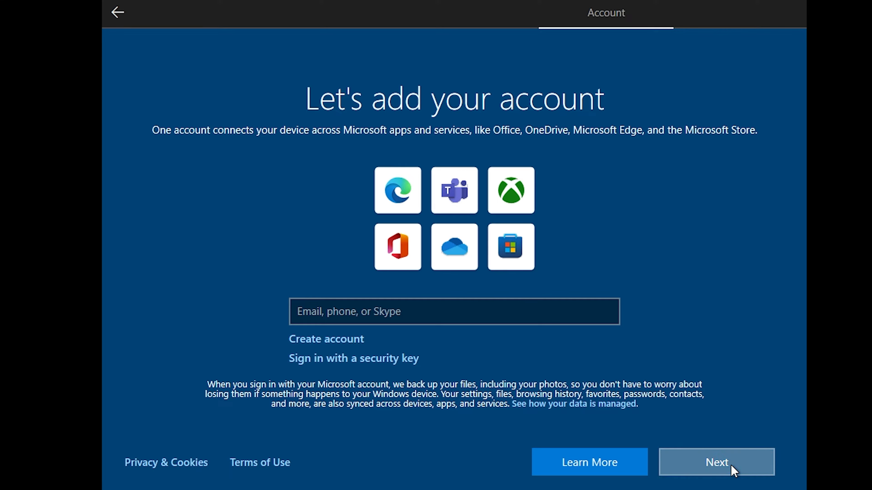
- Accept United States region and US keyboard layout, skipping a second layout
left_click(716, 462)
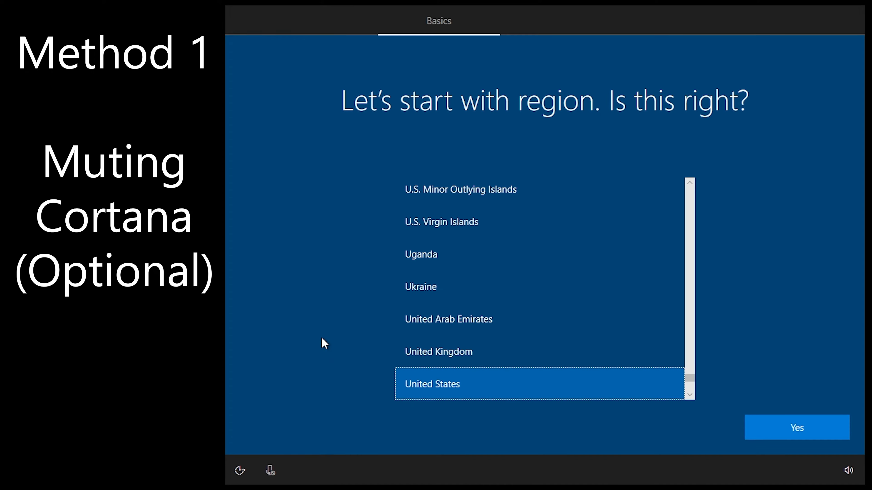
left_click(796, 428)
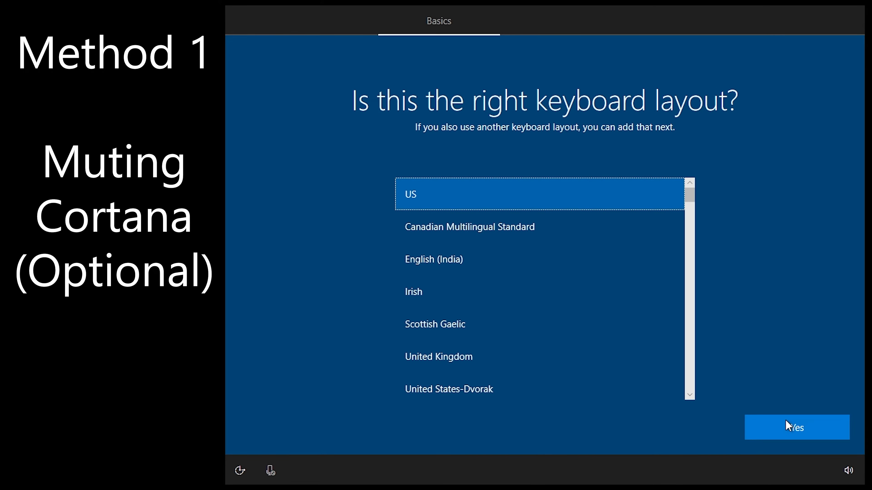
left_click(796, 426)
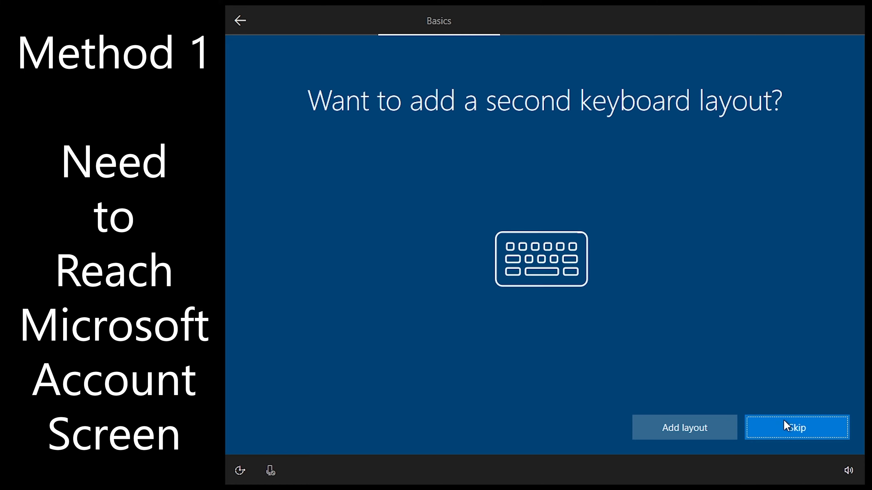
left_click(796, 428)
type("no")
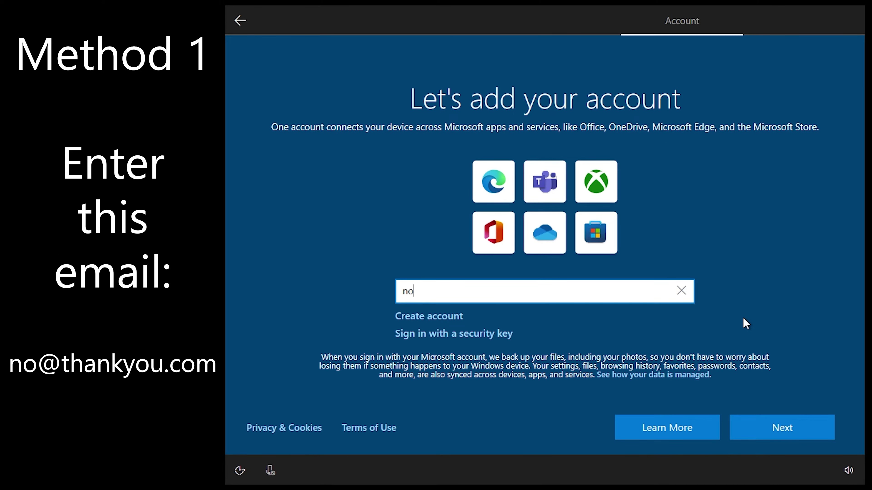
type("@thankyo")
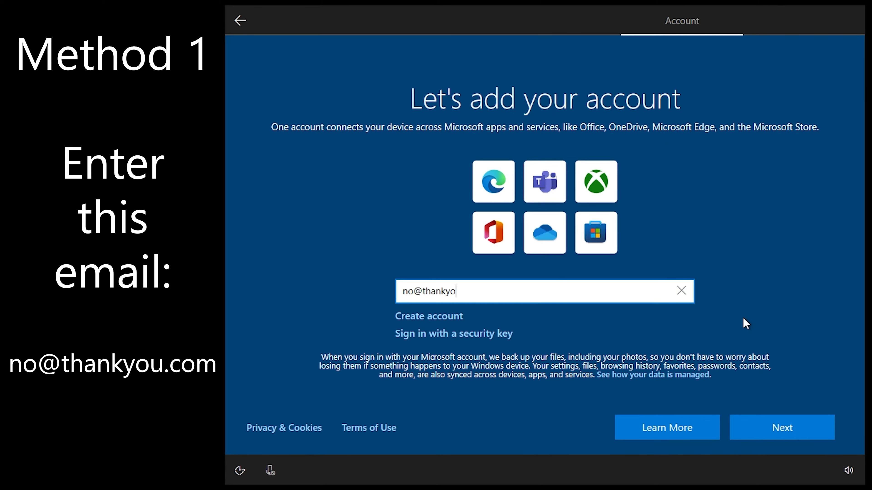
left_click(781, 428)
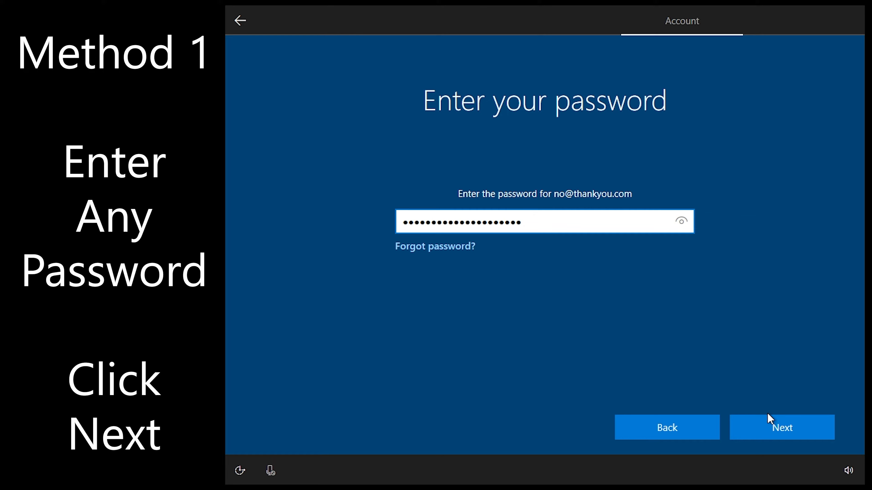
left_click(782, 427)
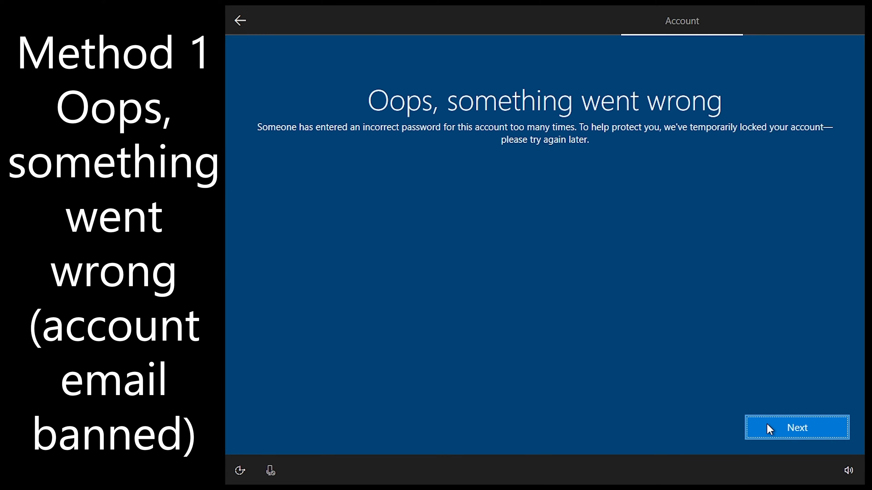
left_click(796, 428)
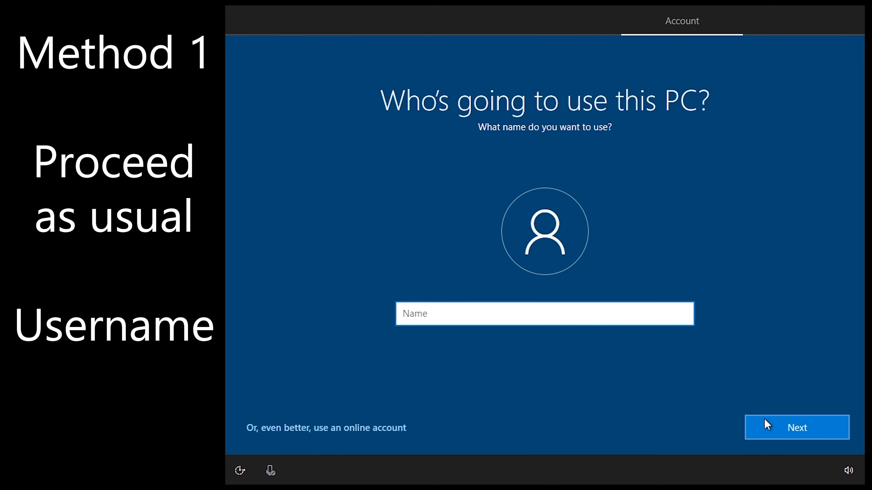
- Name the local account 'User' and submit its password
type("User")
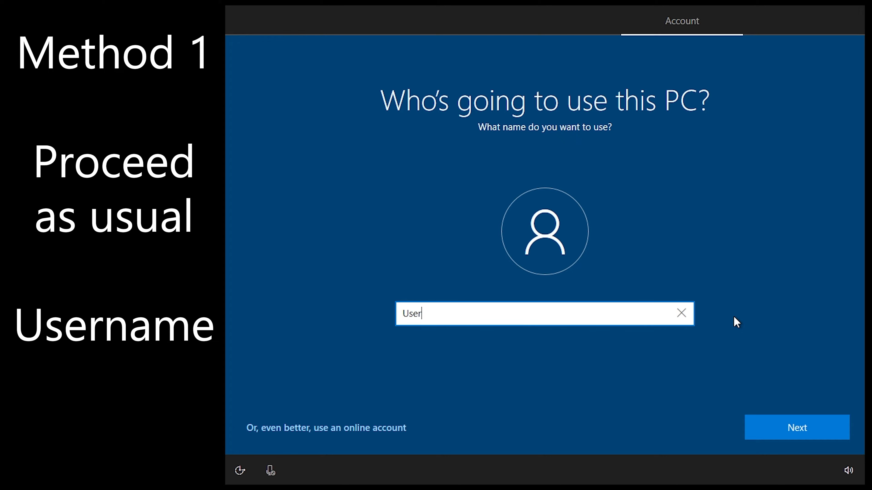
left_click(795, 427)
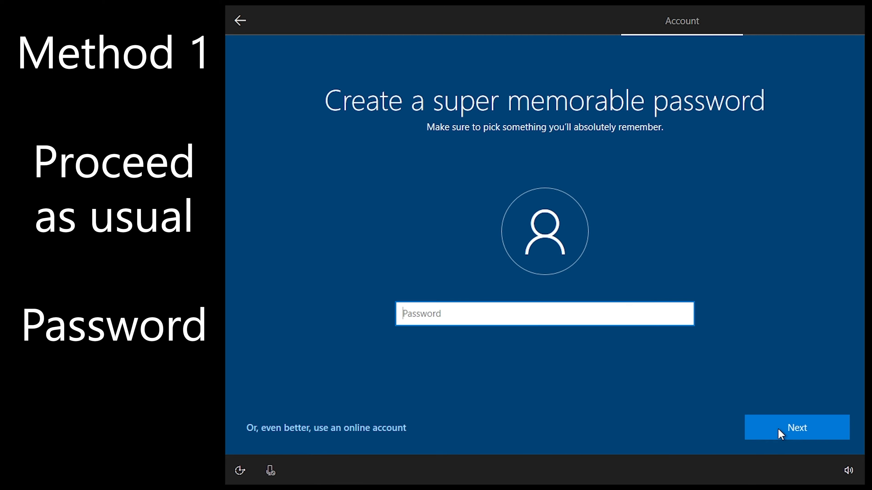
left_click(796, 428)
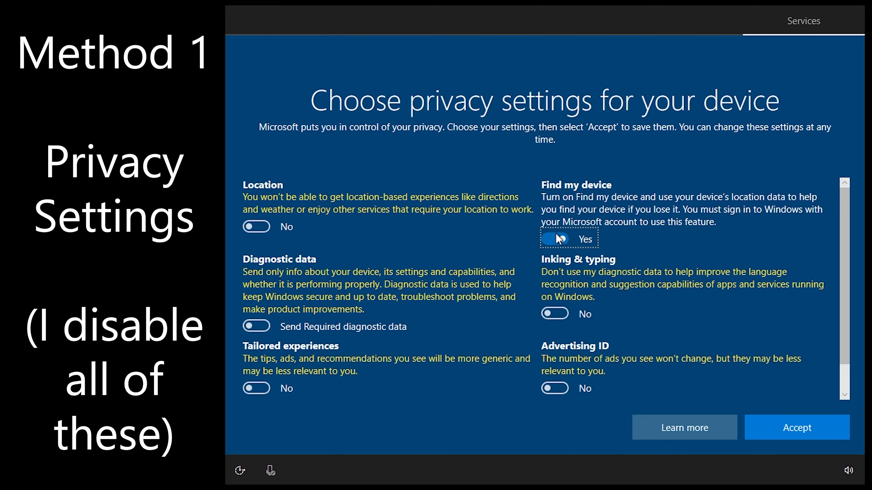
- Turn off the privacy options, accept them, and skip device experience customization
left_click(796, 428)
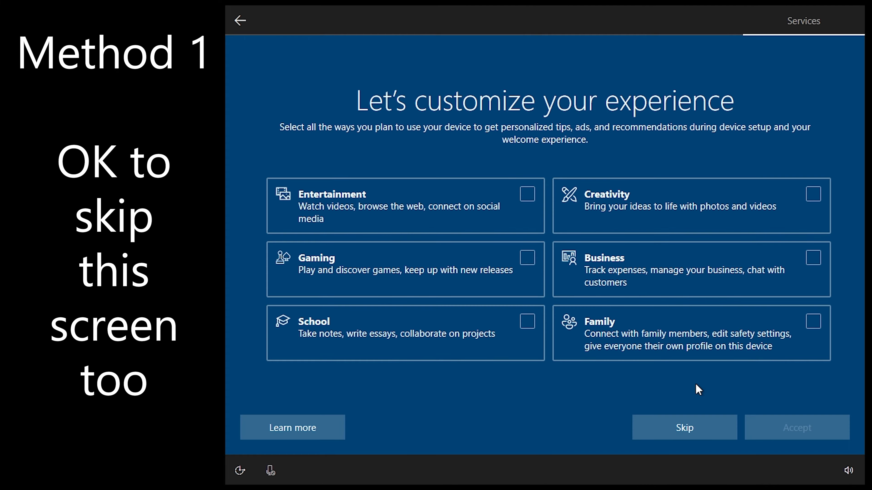
left_click(684, 427)
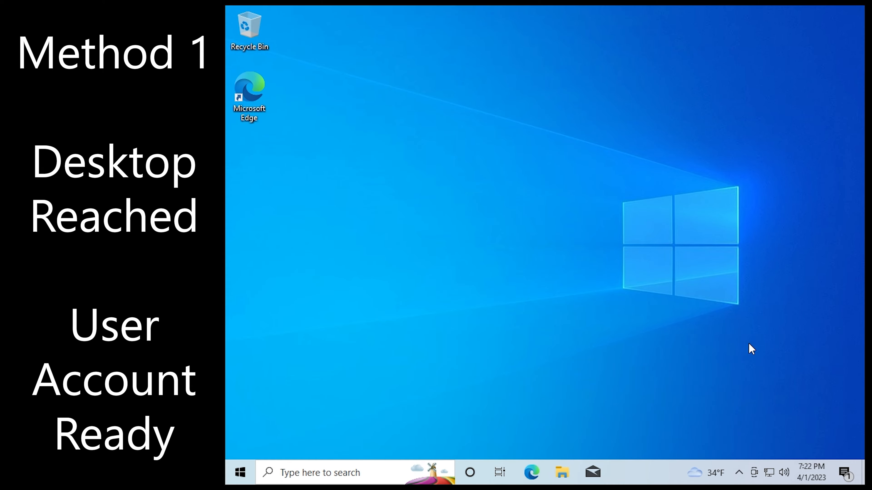
mouse_move(645, 331)
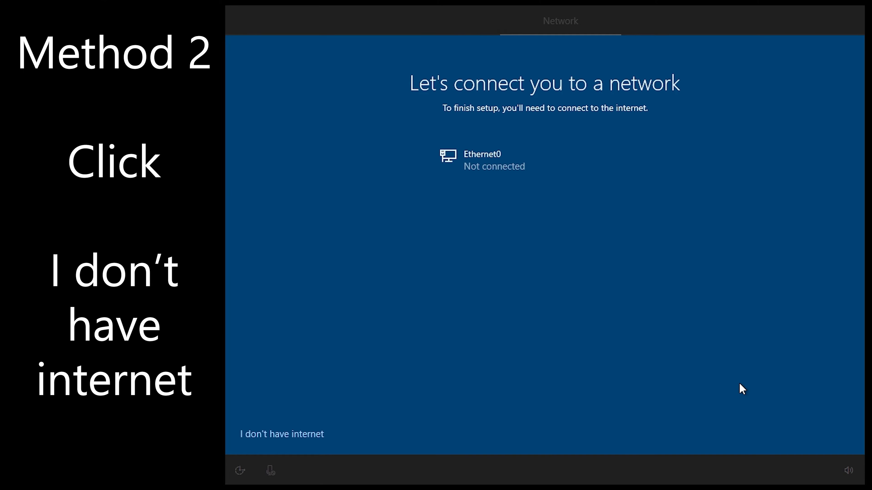
mouse_move(311, 439)
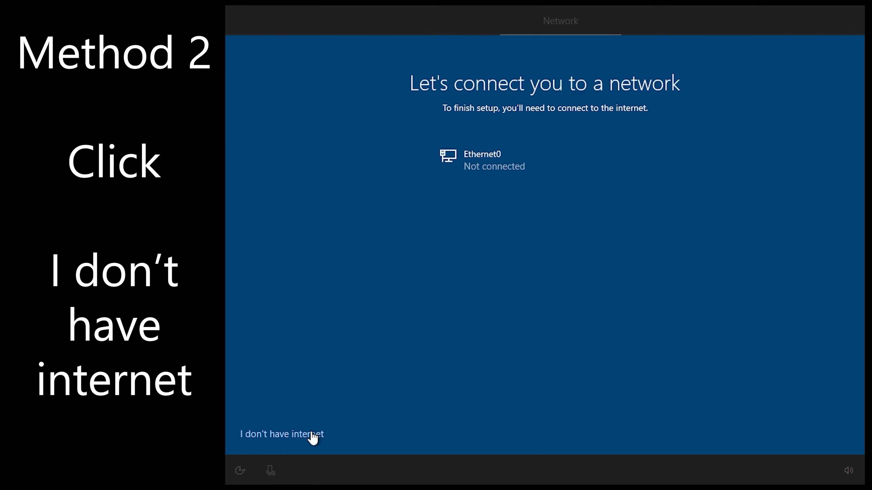
- Choose no internet and limited setup, then name the local account 'User'
left_click(280, 434)
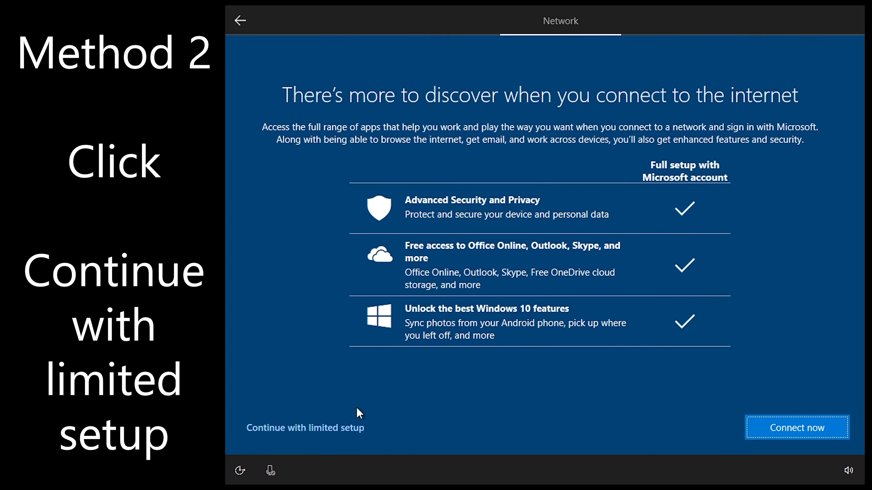
left_click(304, 427)
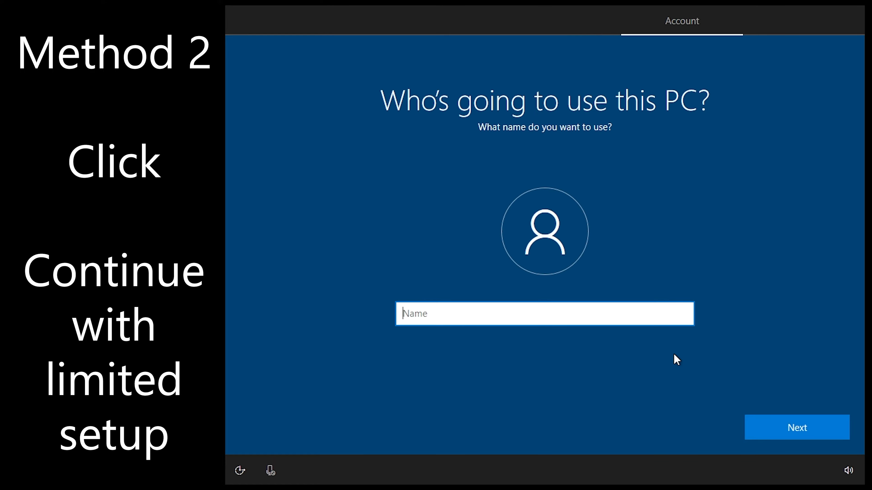
type("Use")
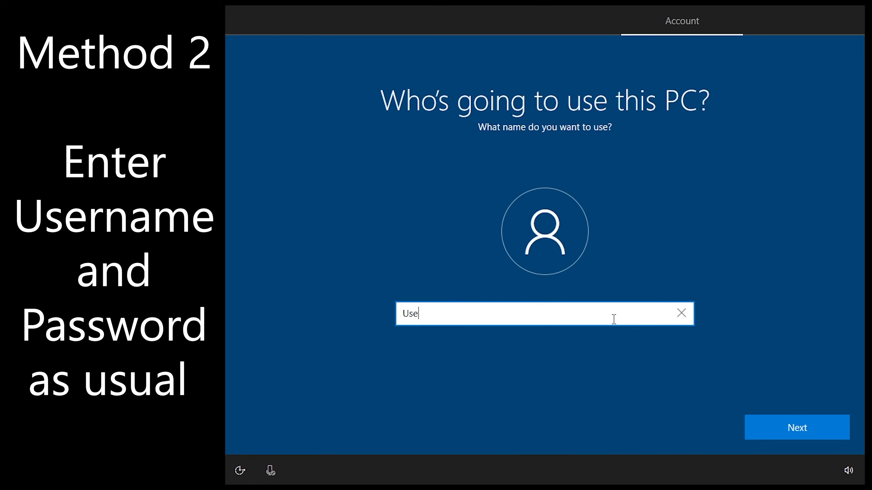
left_click(796, 428)
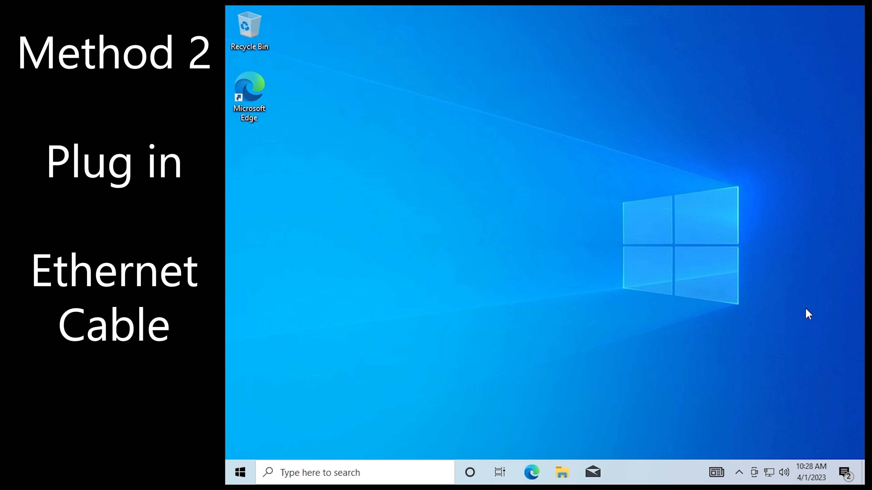
mouse_move(800, 299)
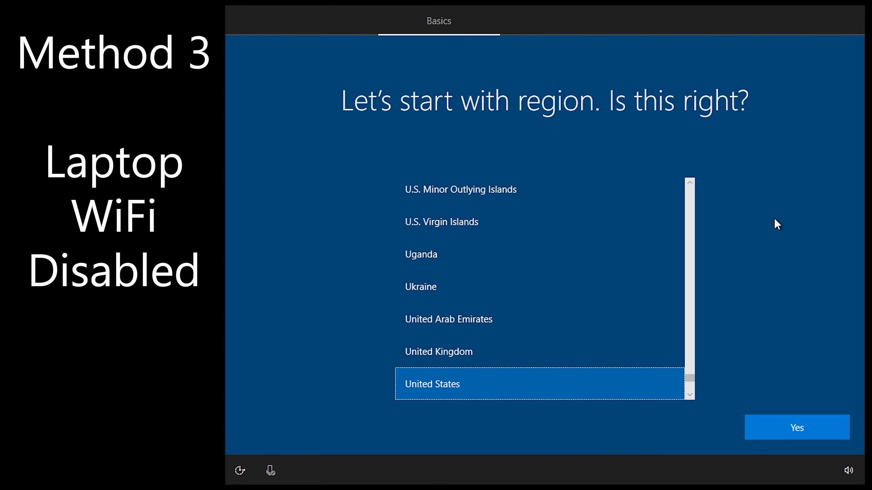
- Confirm region and keyboard, then choose no internet and continue with limited setup
left_click(796, 428)
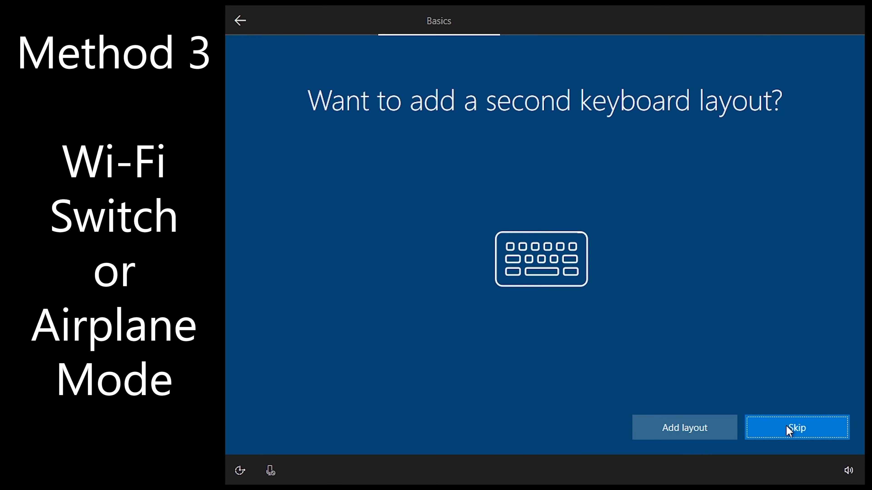
left_click(796, 427)
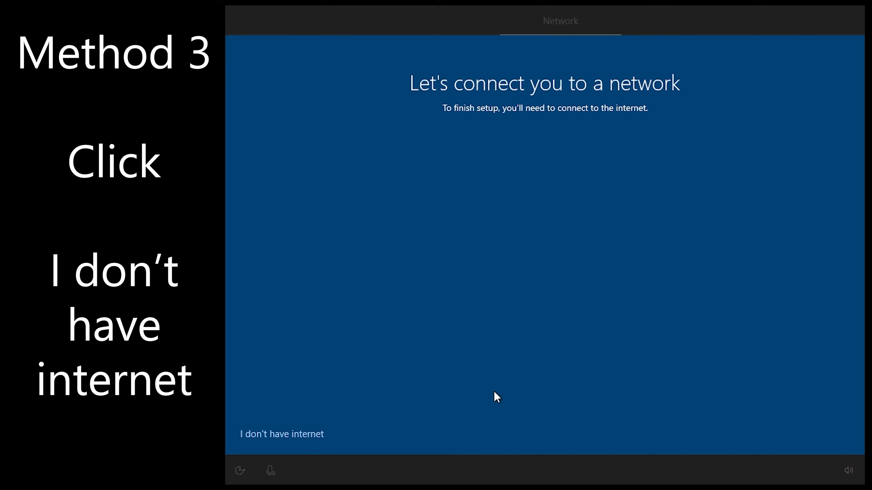
left_click(281, 433)
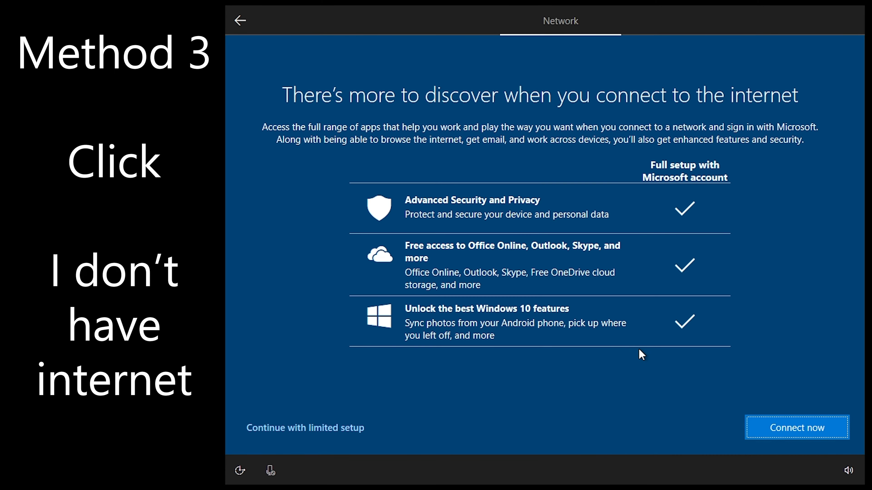
left_click(304, 428)
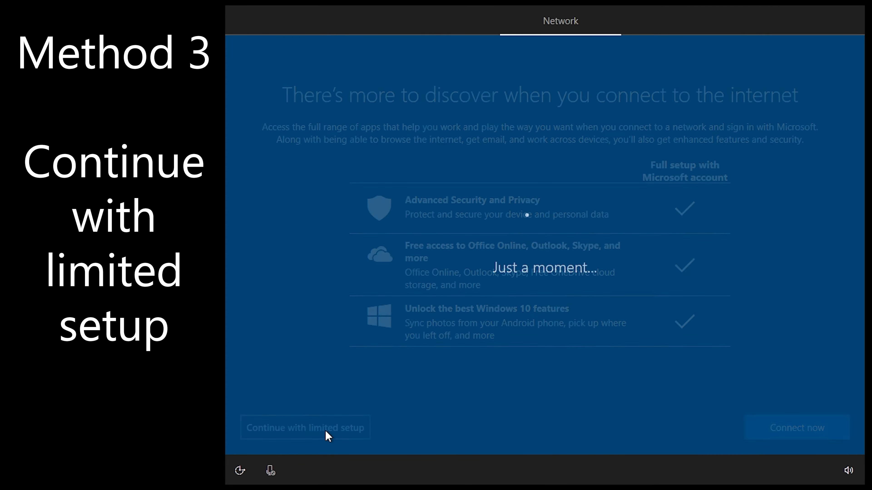
left_click(305, 428)
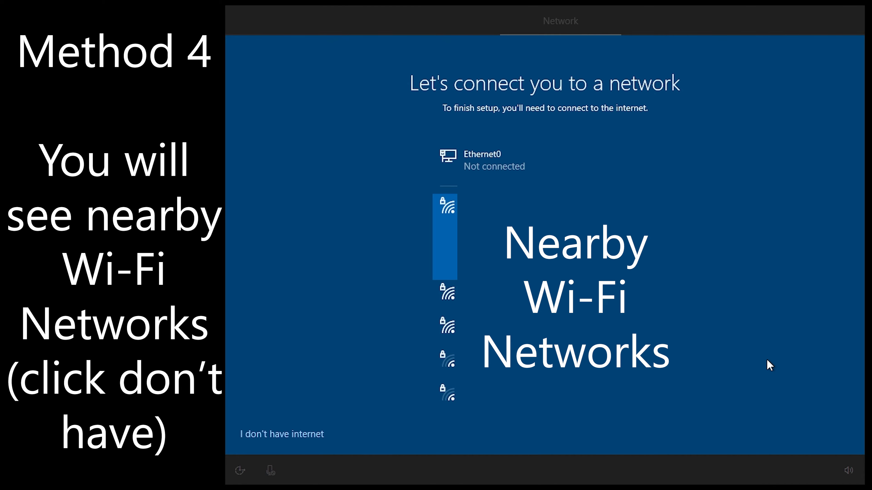
- Choose 'I don't have internet' on the Wi-Fi network list
left_click(282, 434)
type("ip")
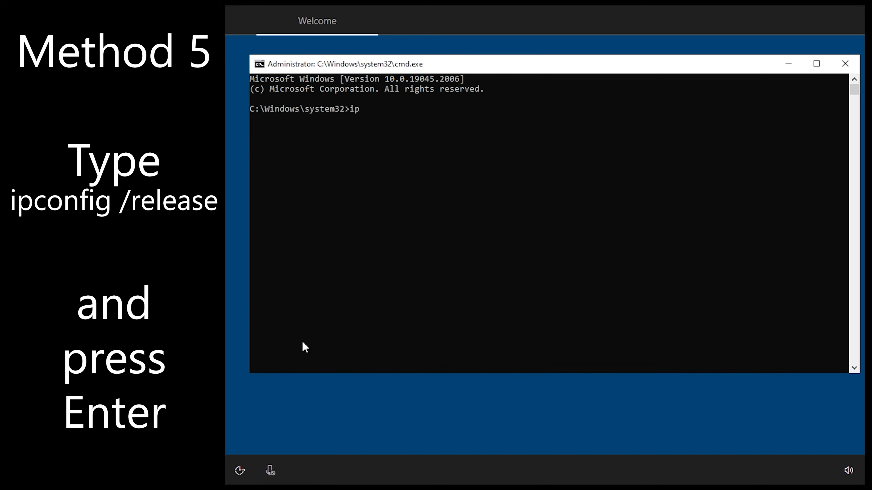
- Enter 'ipconfig /release' at the command prompt to drop the network connection
type("config")
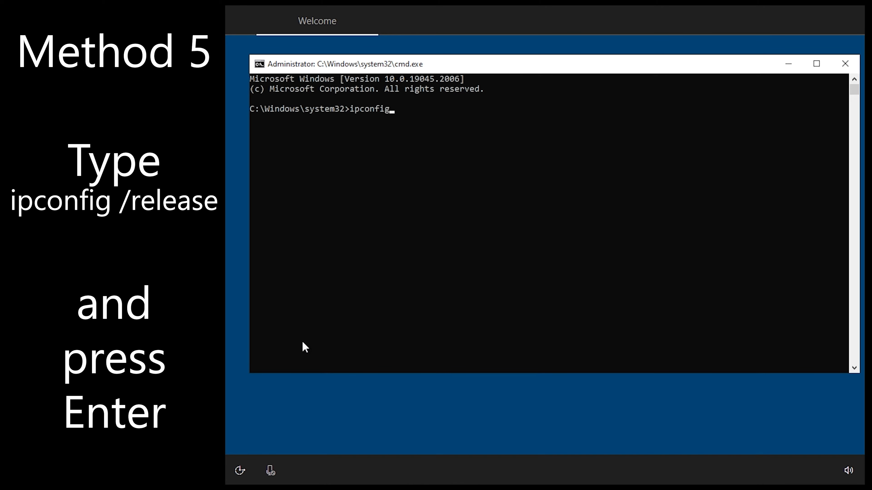
type("/re")
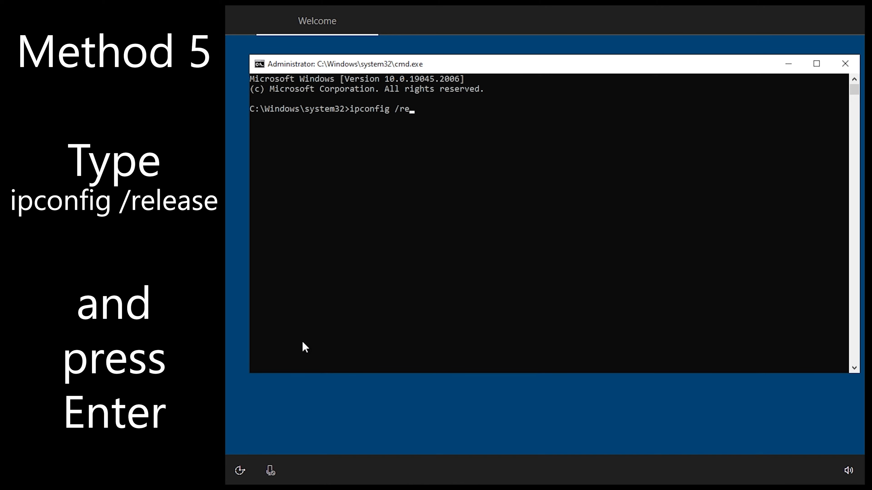
type("lease")
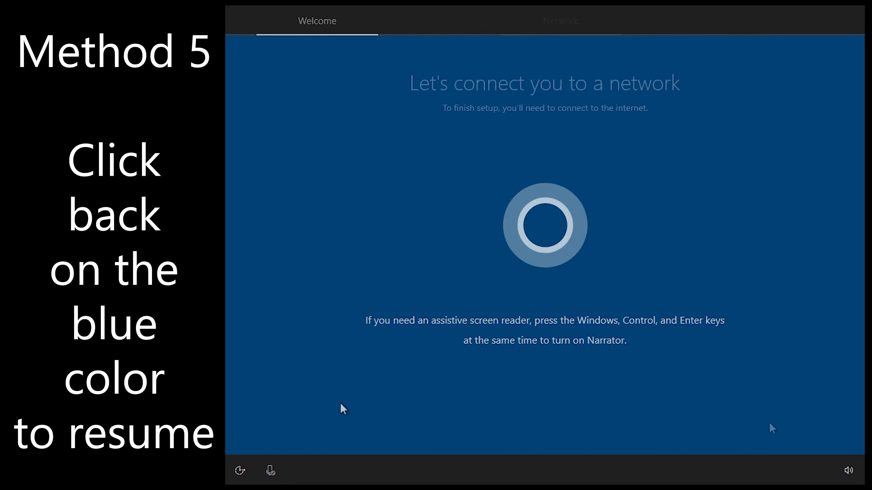
- Return to setup, continue with limited setup, and name the local account 'User'
left_click(560, 21)
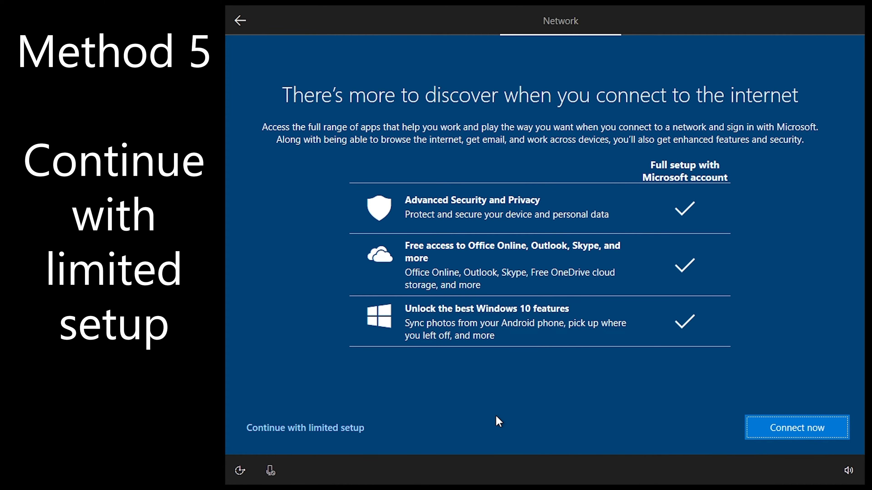
left_click(306, 428)
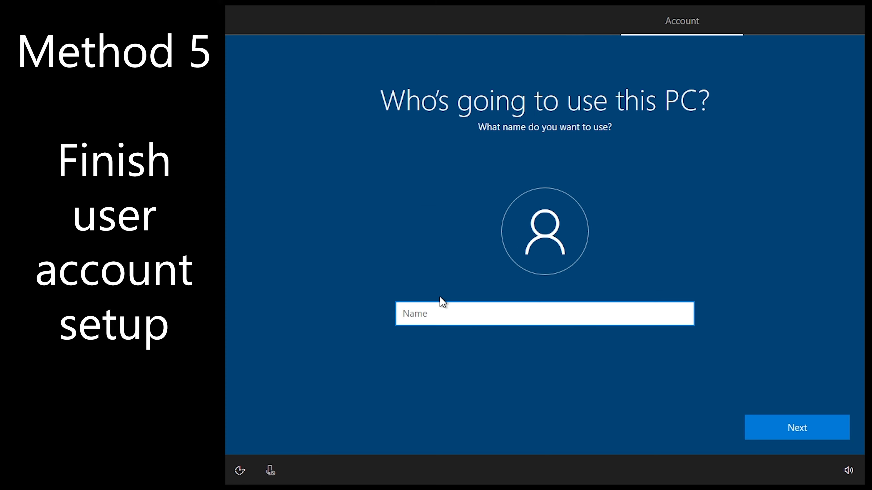
type("User")
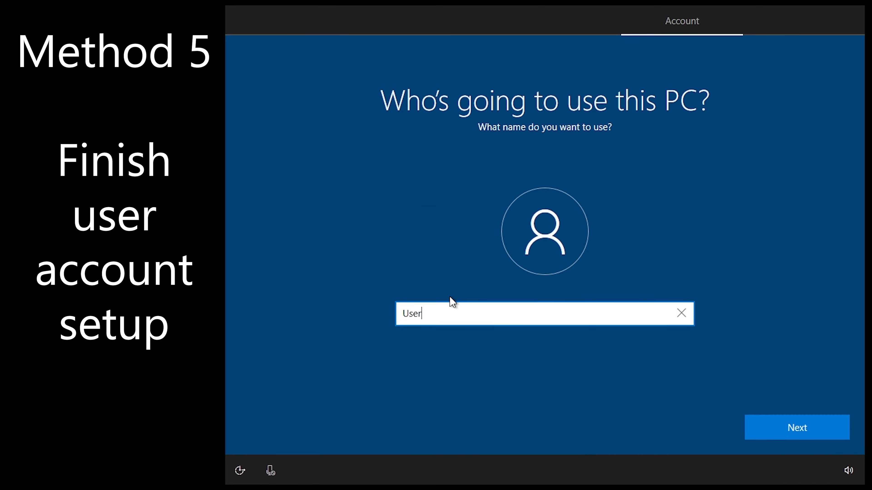
left_click(796, 428)
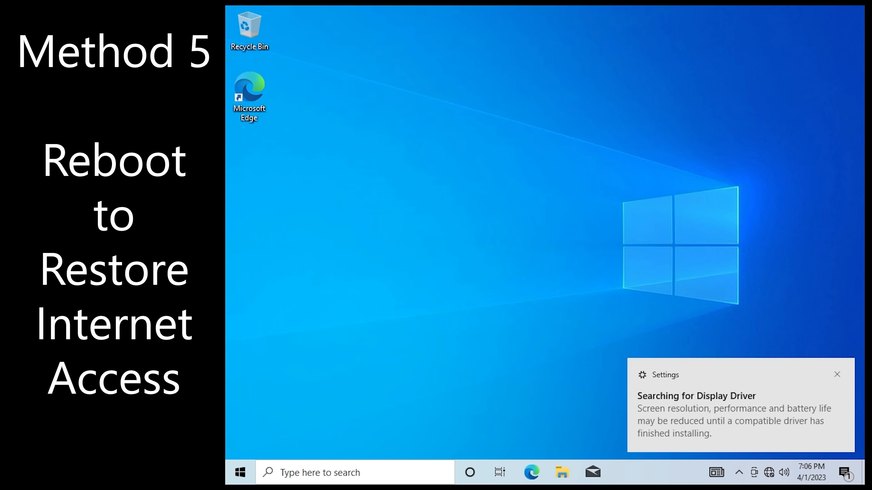
mouse_move(835, 388)
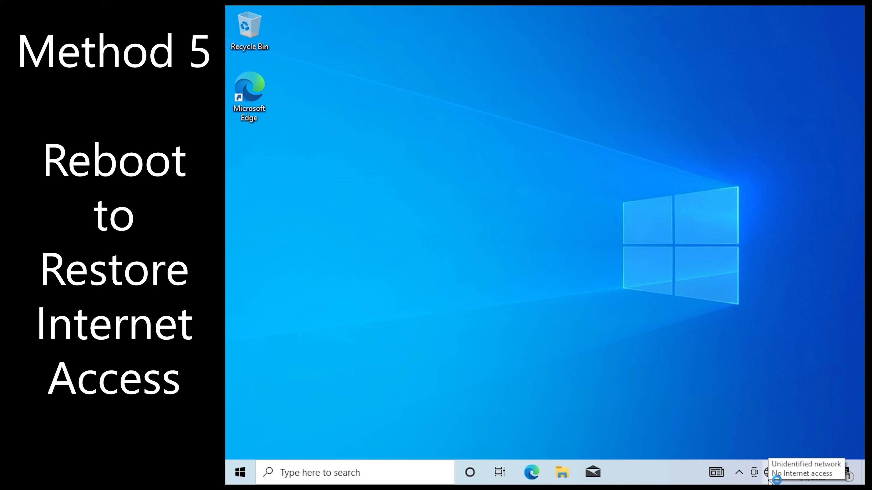
- Restart the PC via Alt+F4, then launch Microsoft Edge to check the connection
key("alt+f4")
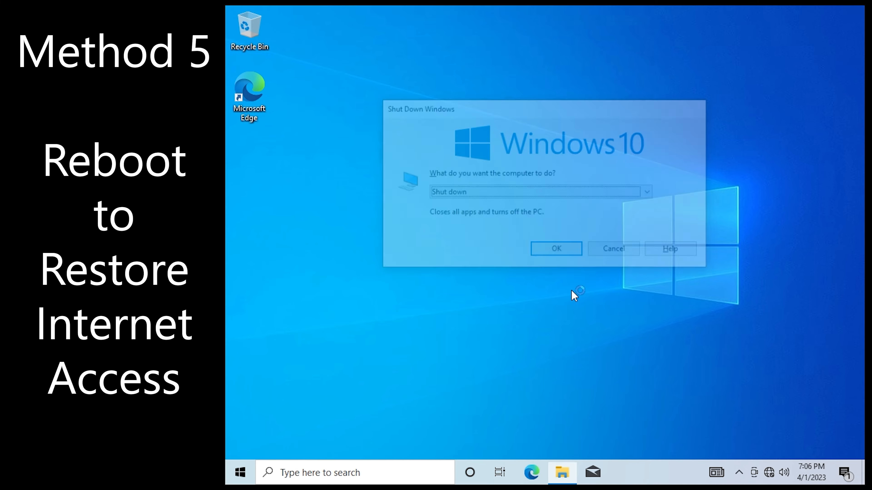
left_click(554, 249)
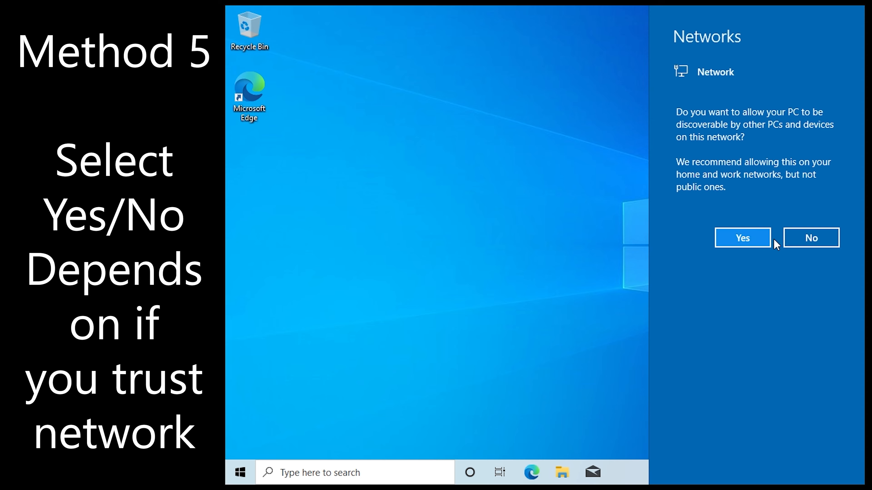
mouse_move(537, 346)
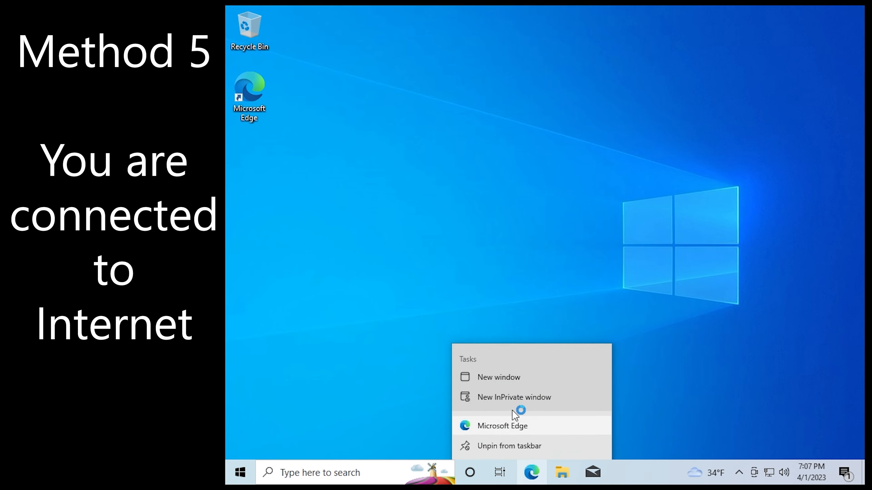
left_click(513, 397)
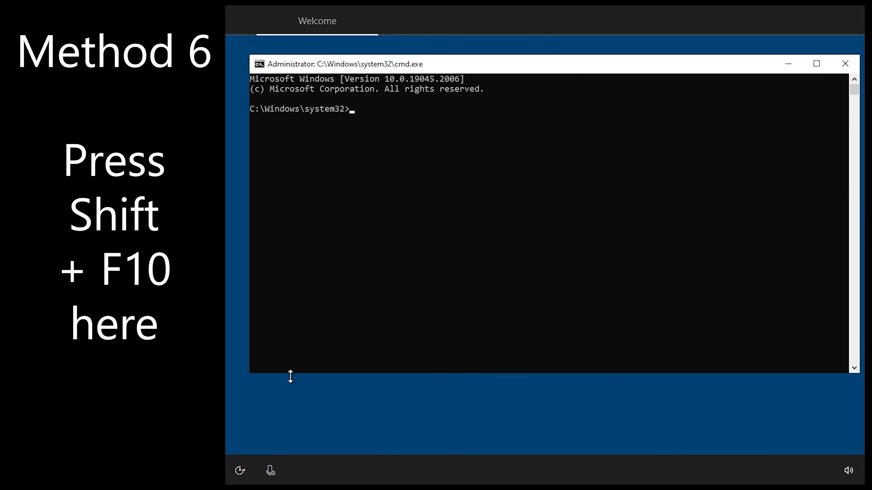
- Launch Device Manager via devmgmt.msc and expand the Network adapters category
type("devm")
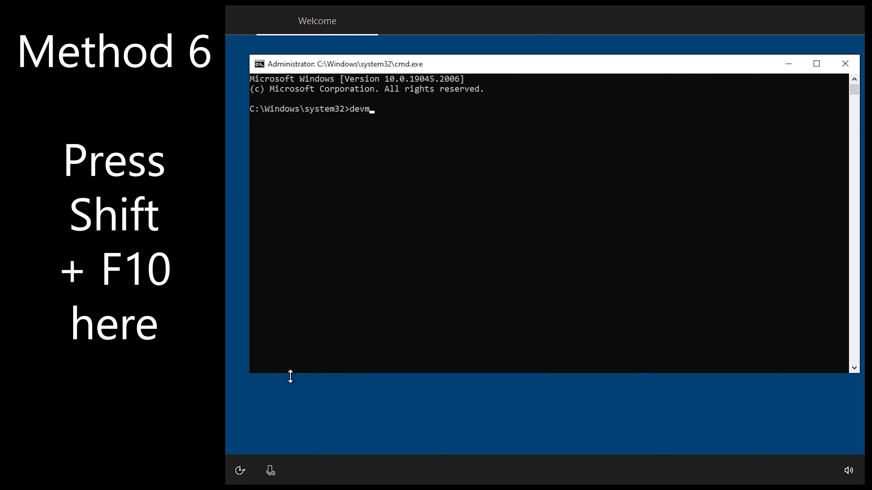
type("gmt.msc")
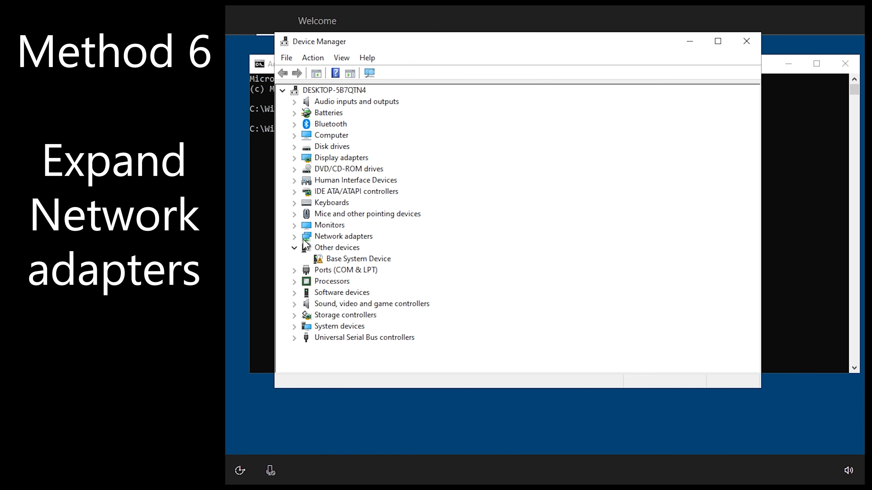
left_click(294, 235)
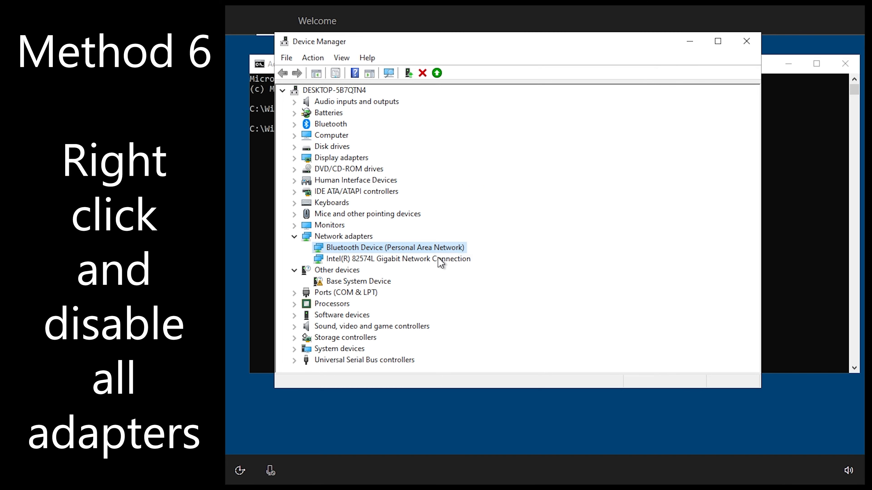
- Disable the Intel 82574L Gigabit network adapter from its context menu
right_click(389, 258)
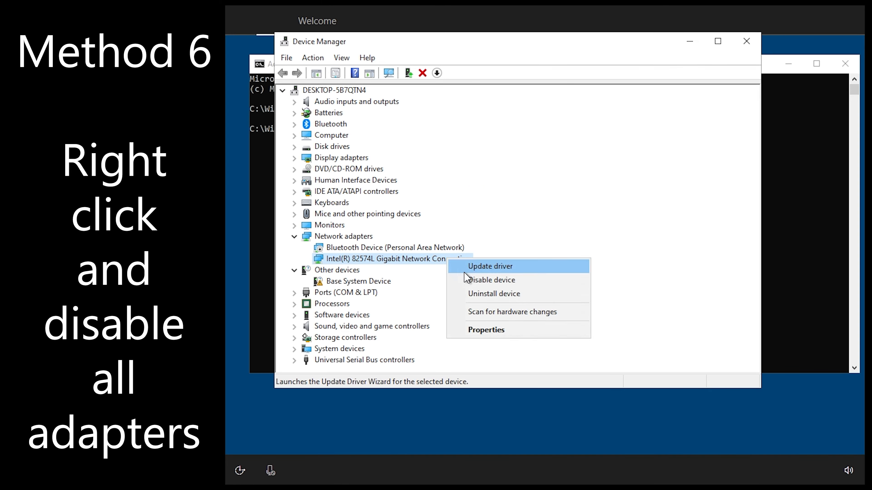
left_click(491, 279)
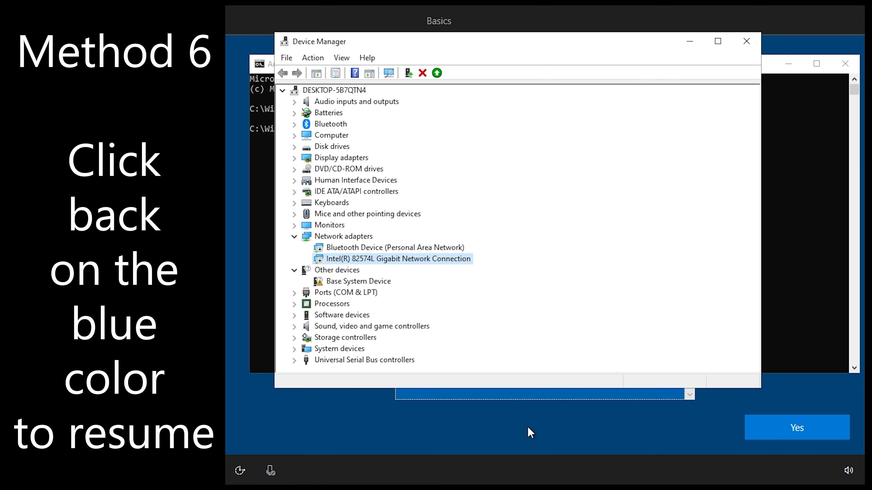
- Continue with limited setup without internet and name the local account User
left_click(796, 428)
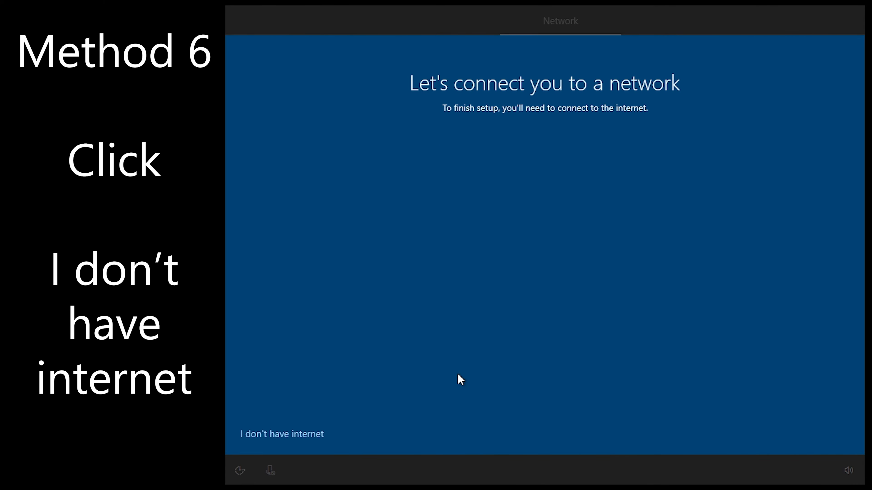
mouse_move(306, 439)
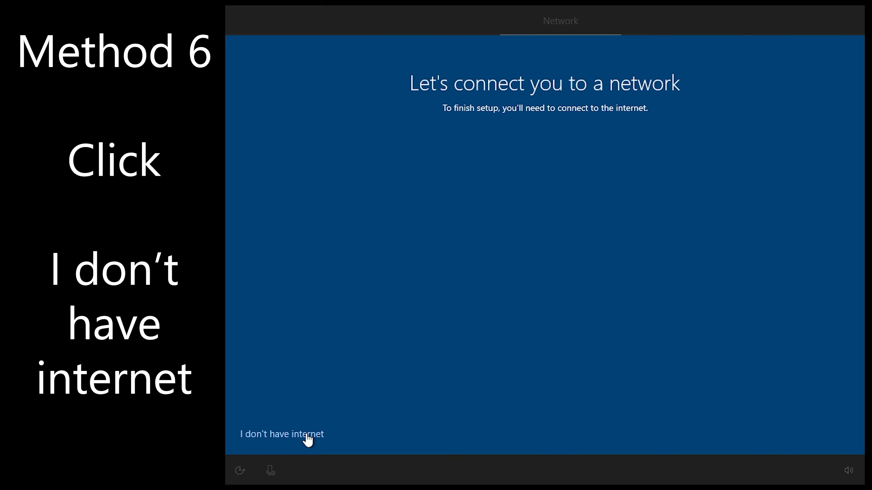
left_click(280, 434)
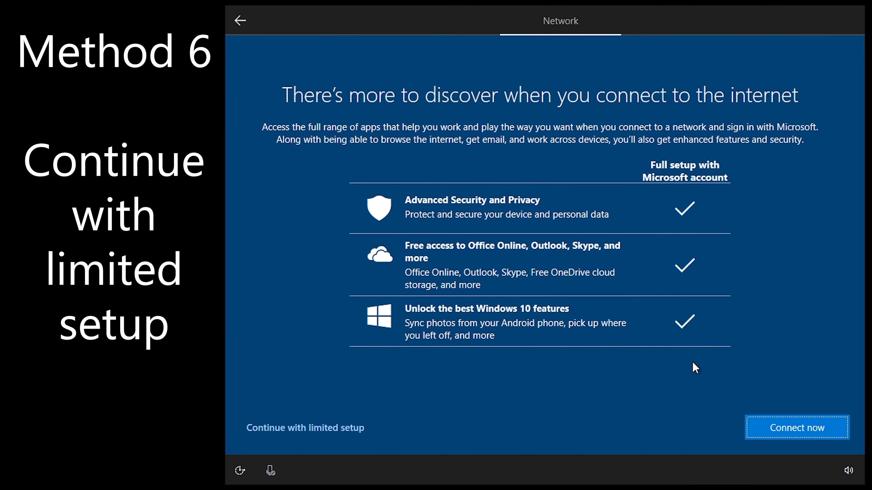
left_click(305, 428)
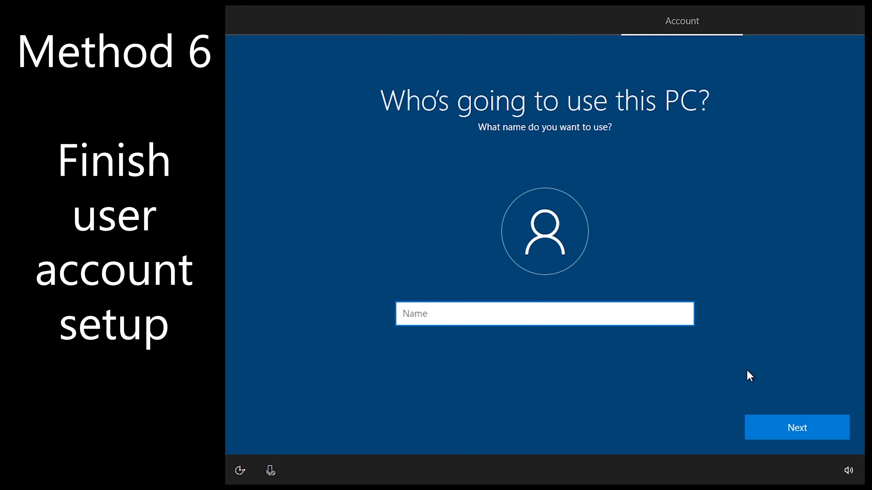
type("User")
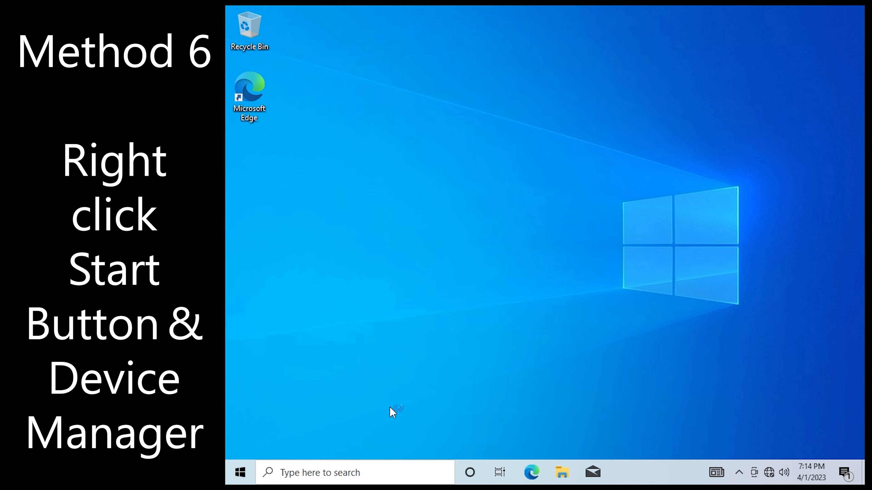
- Re-enable the two disabled network adapters from Device Manager's toolbar
right_click(240, 472)
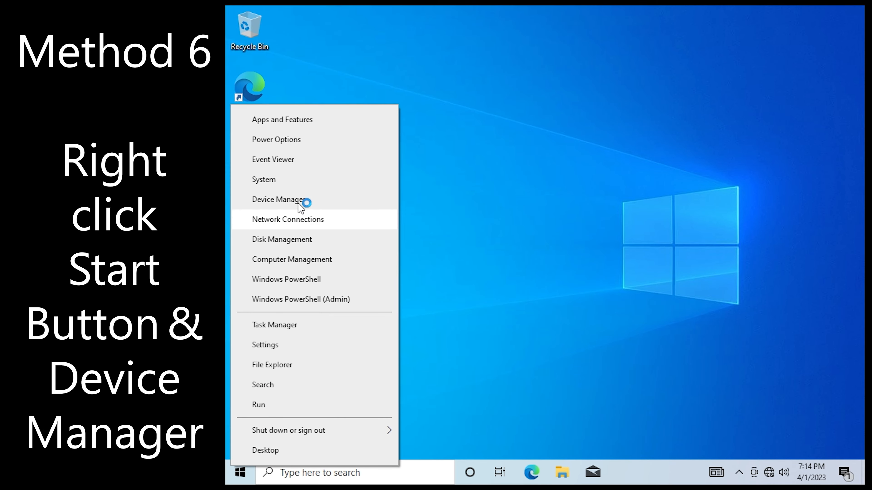
left_click(279, 200)
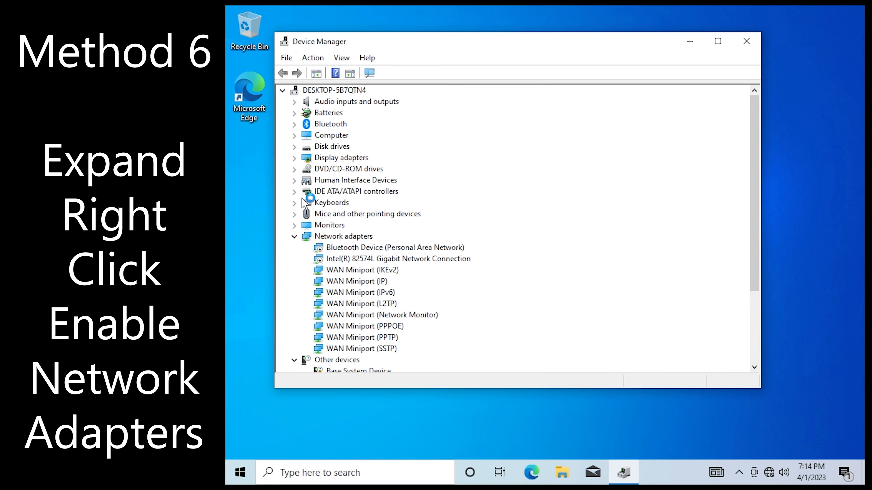
mouse_move(307, 244)
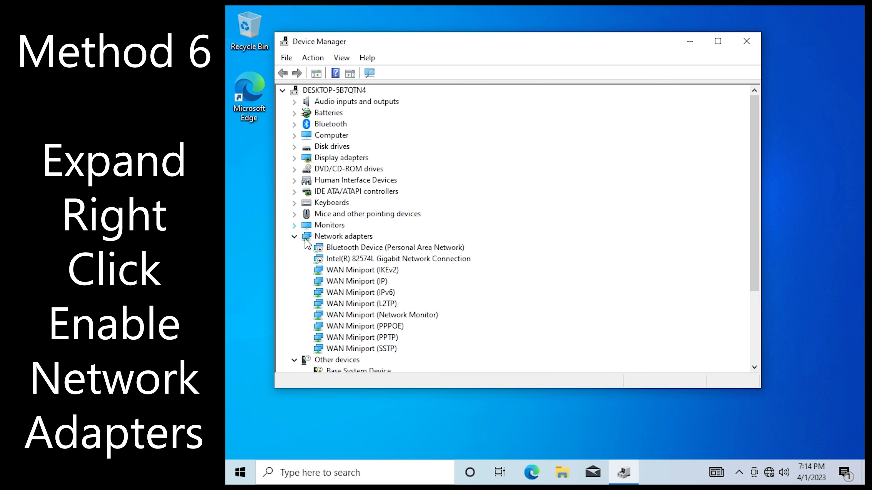
left_click(399, 258)
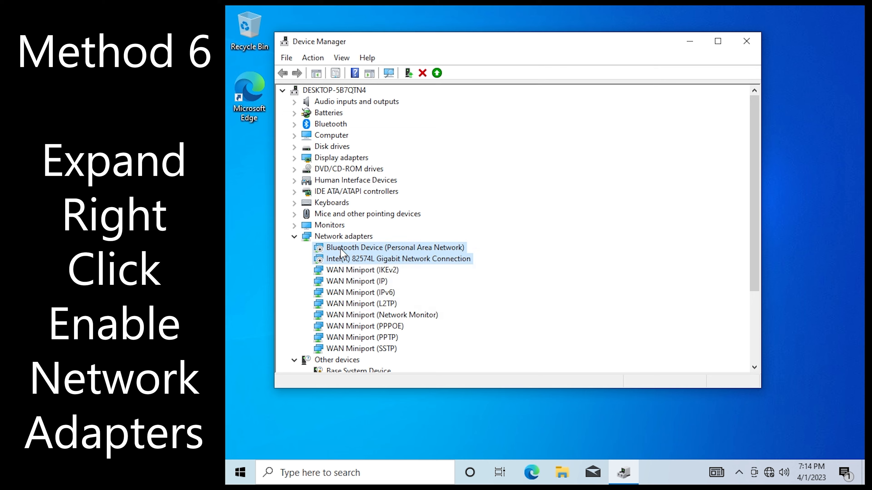
left_click(282, 89)
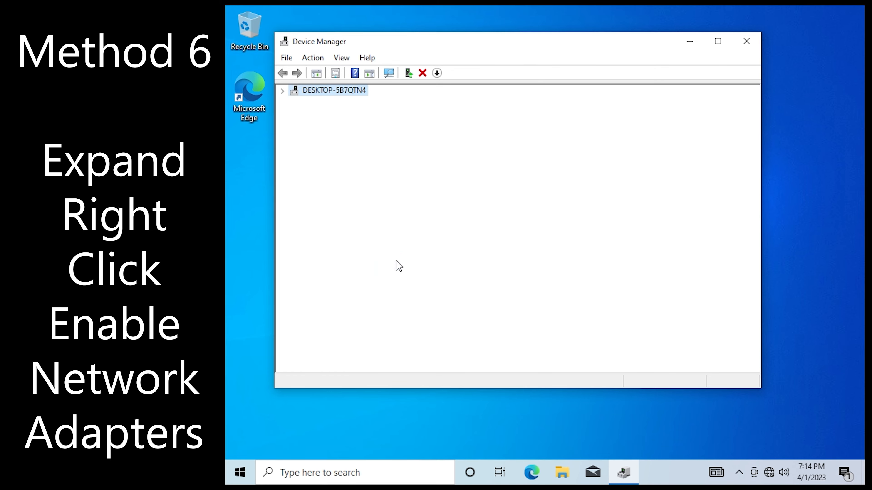
left_click(284, 90)
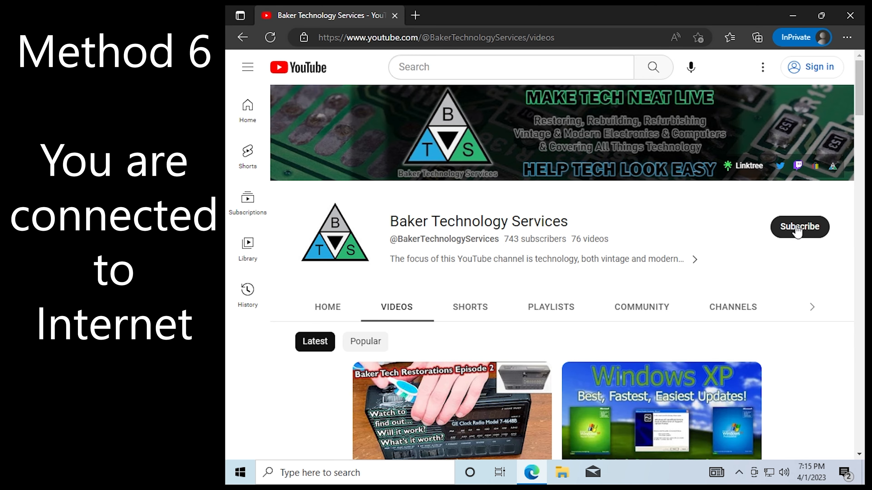
- Scroll the YouTube channel's video list to confirm connectivity, then close Edge
scroll("down", 3)
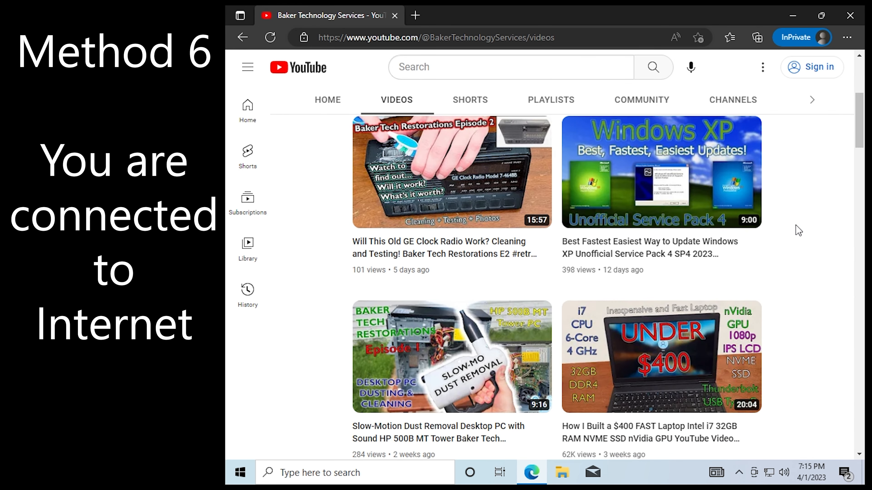
left_click(849, 15)
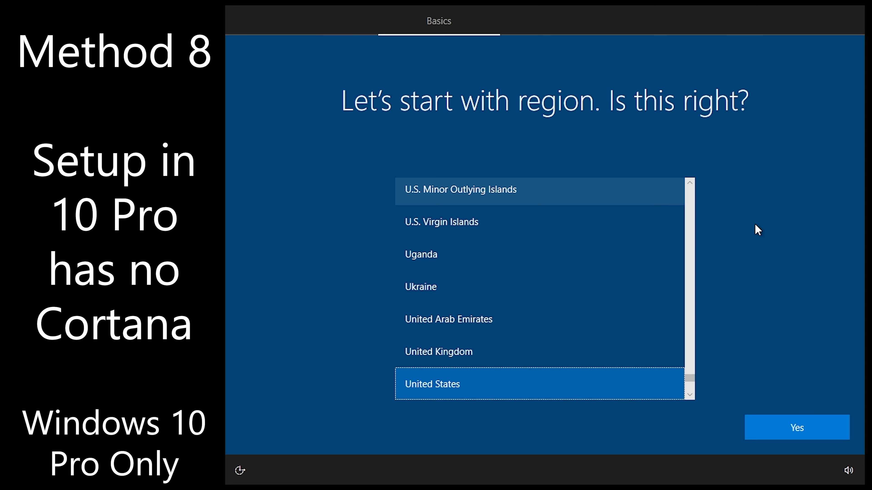
- Accept United States, set up for personal use with an offline limited-experience account
left_click(796, 428)
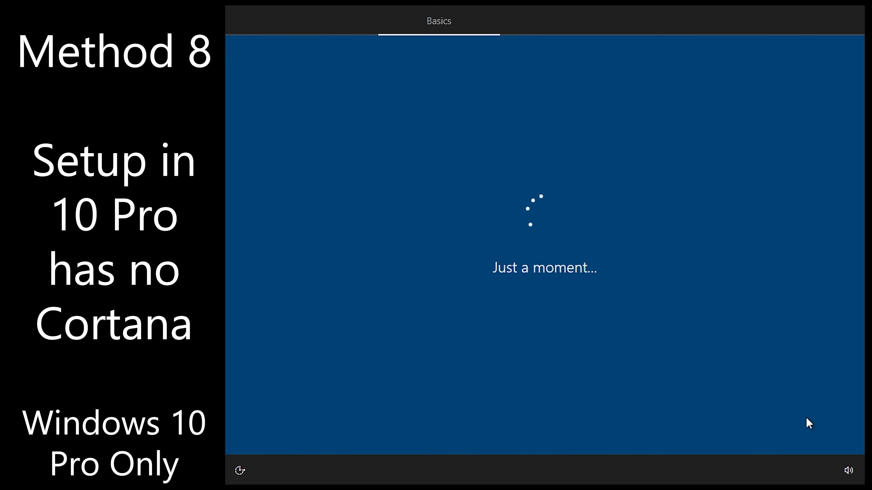
mouse_move(777, 394)
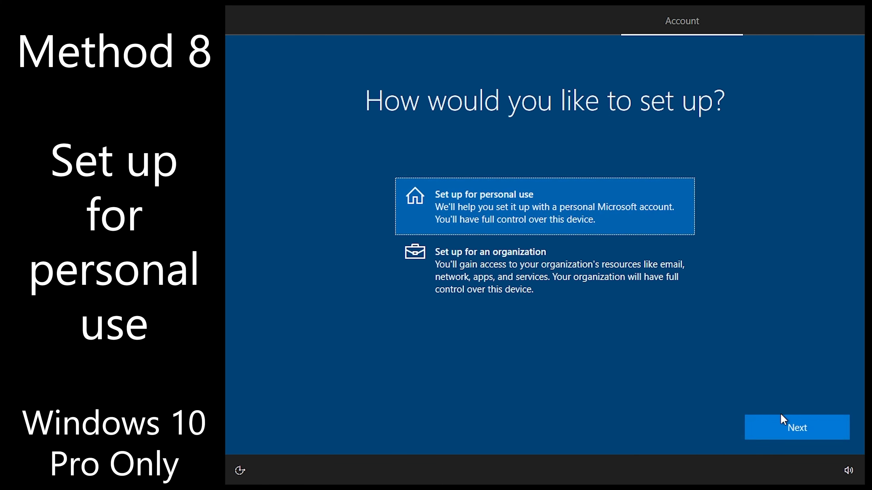
left_click(796, 427)
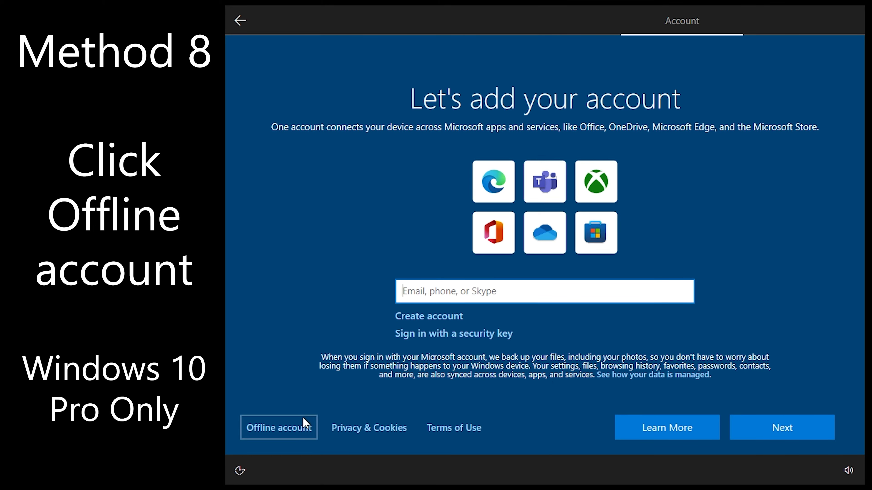
left_click(279, 427)
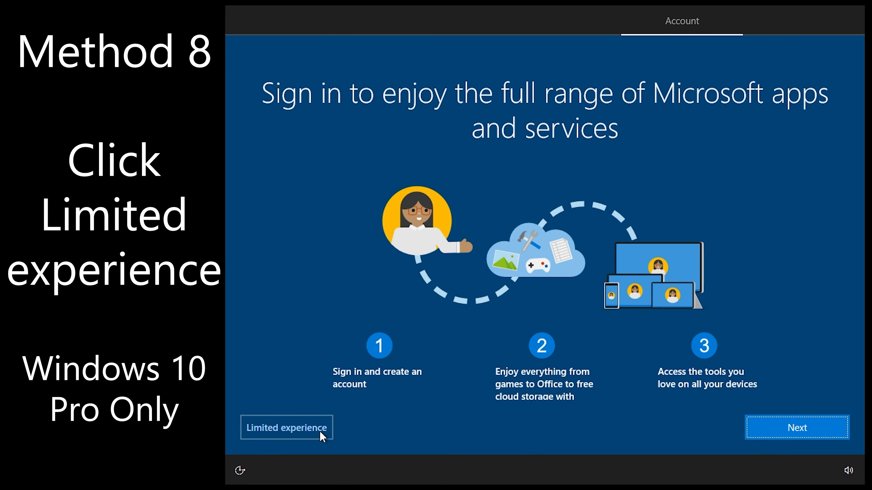
left_click(285, 428)
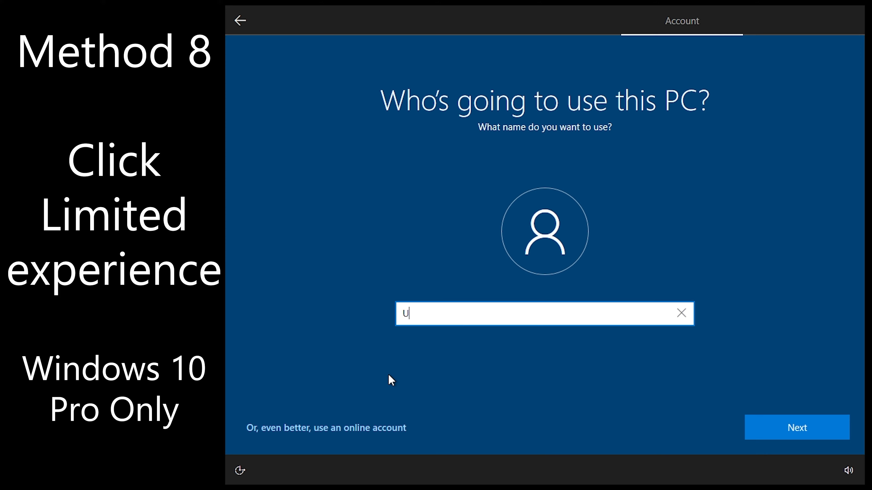
- Name the local account User and continue past the password step
type("ser")
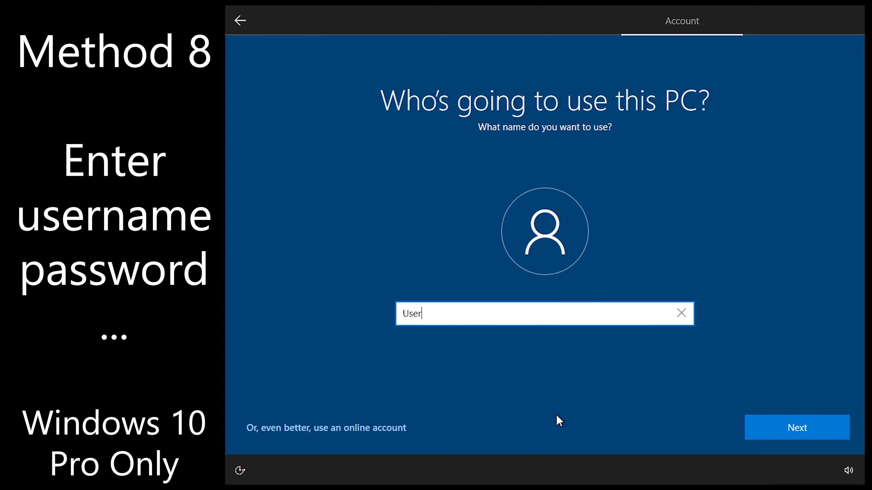
left_click(796, 428)
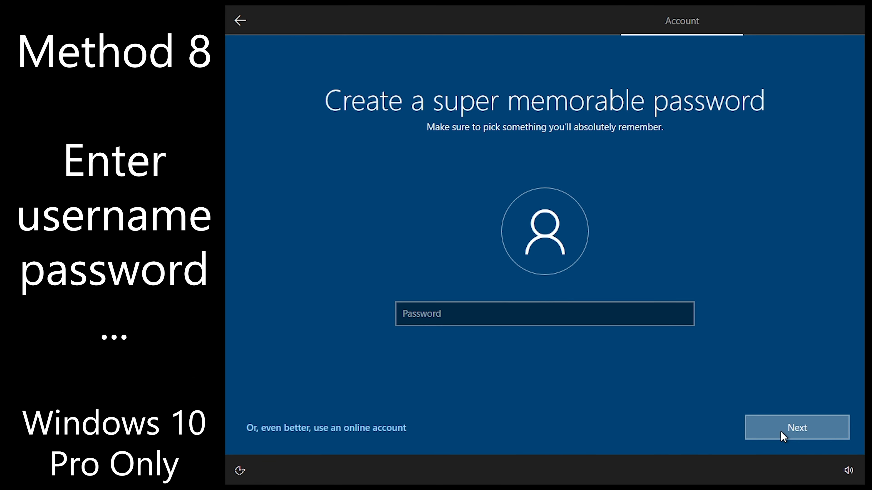
left_click(796, 427)
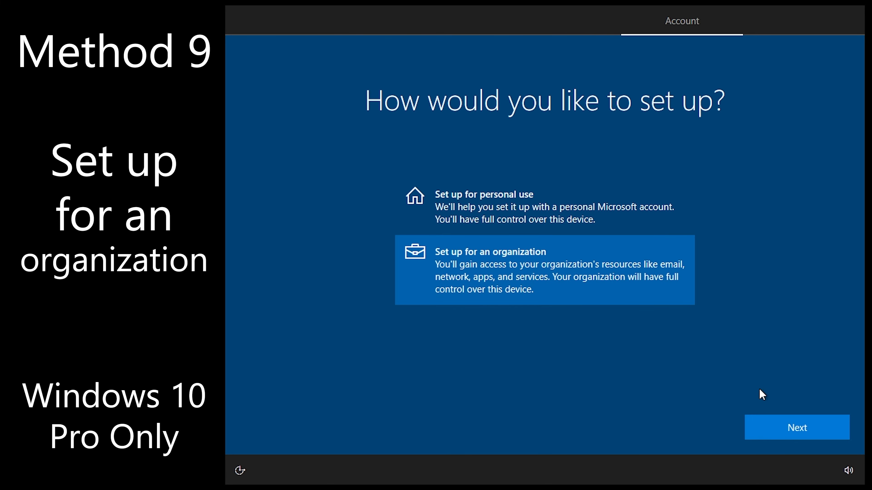
- Choose organization setup and pick Domain join instead of work sign-in
left_click(796, 428)
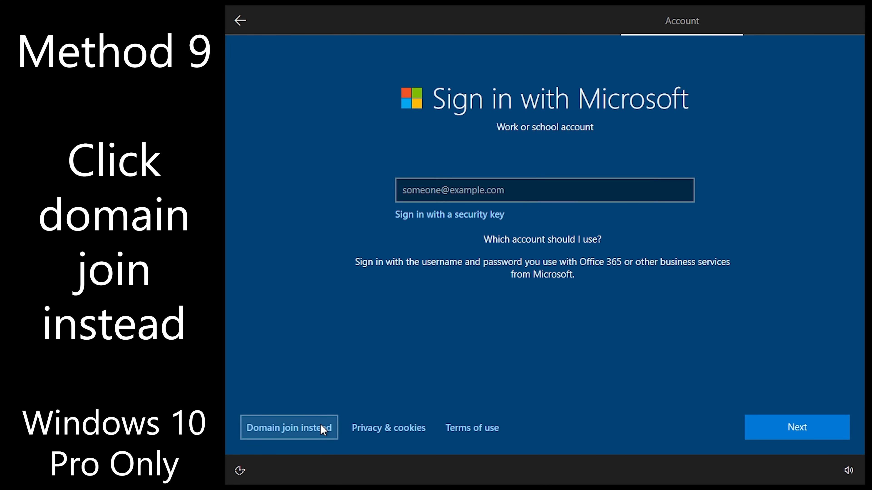
left_click(288, 427)
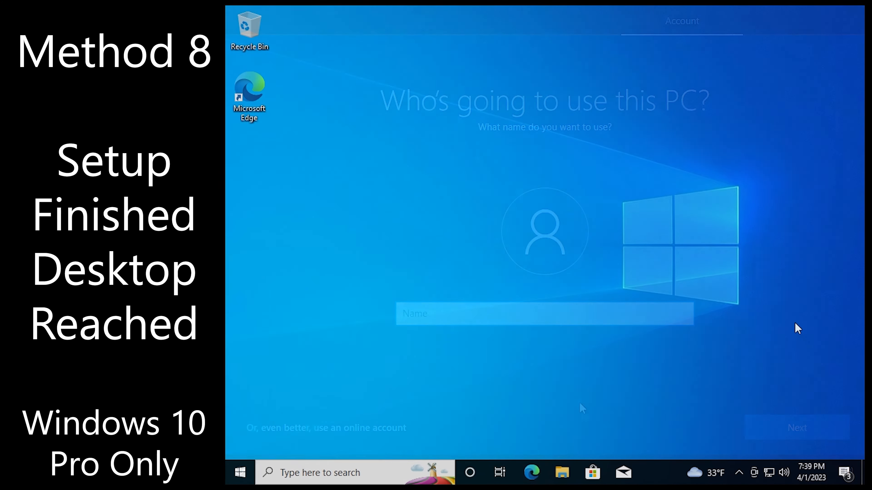
- Shut down the PC via Alt+F4's Shut Down Windows dialog
key("Alt+F4")
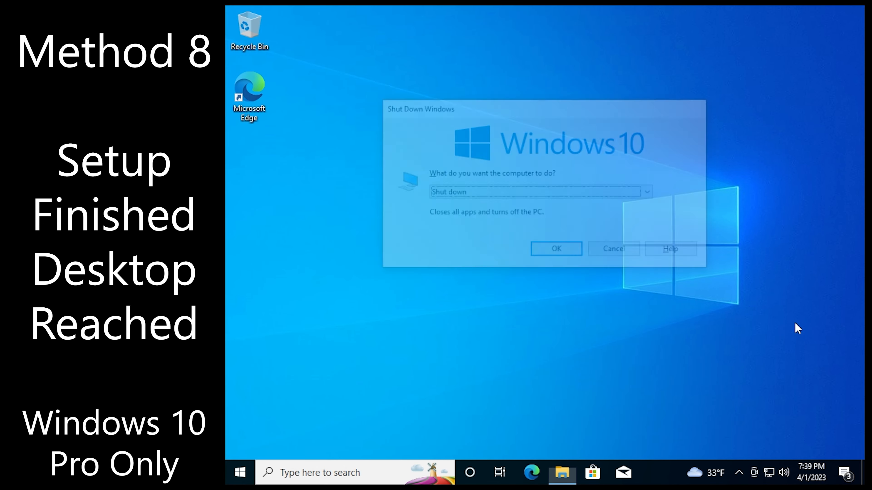
left_click(555, 248)
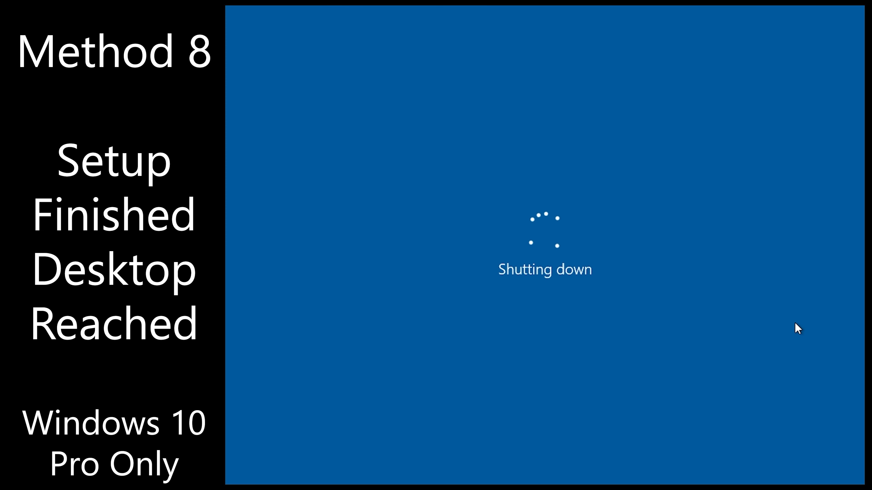